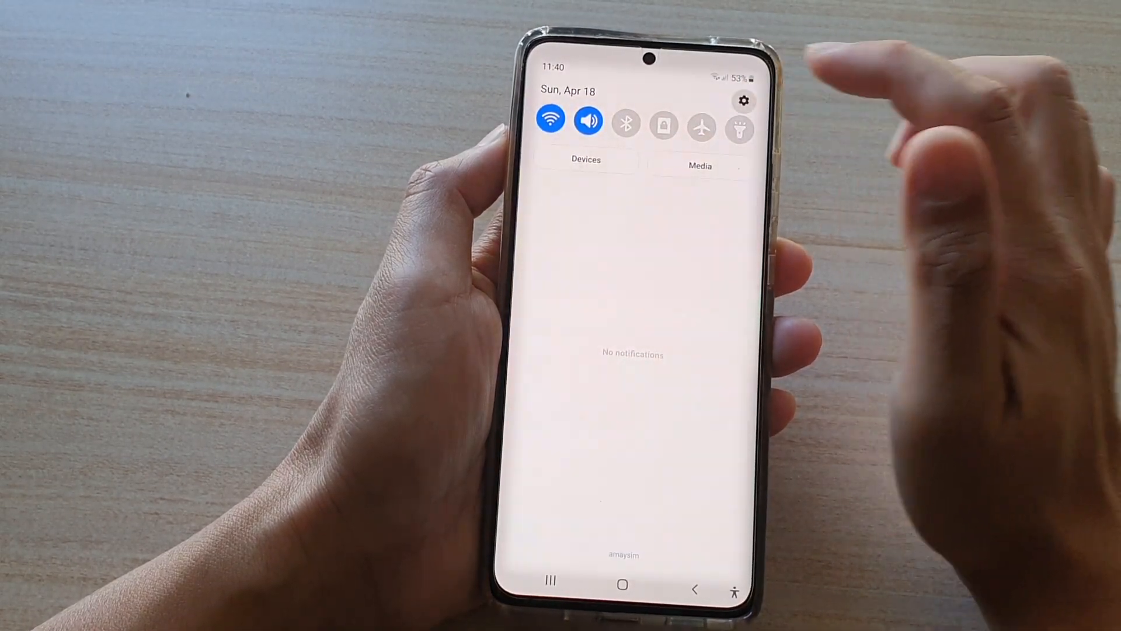
# - Go from the main Settings menu to the Samsung Keyboard settings page
pyautogui.click(742, 102)
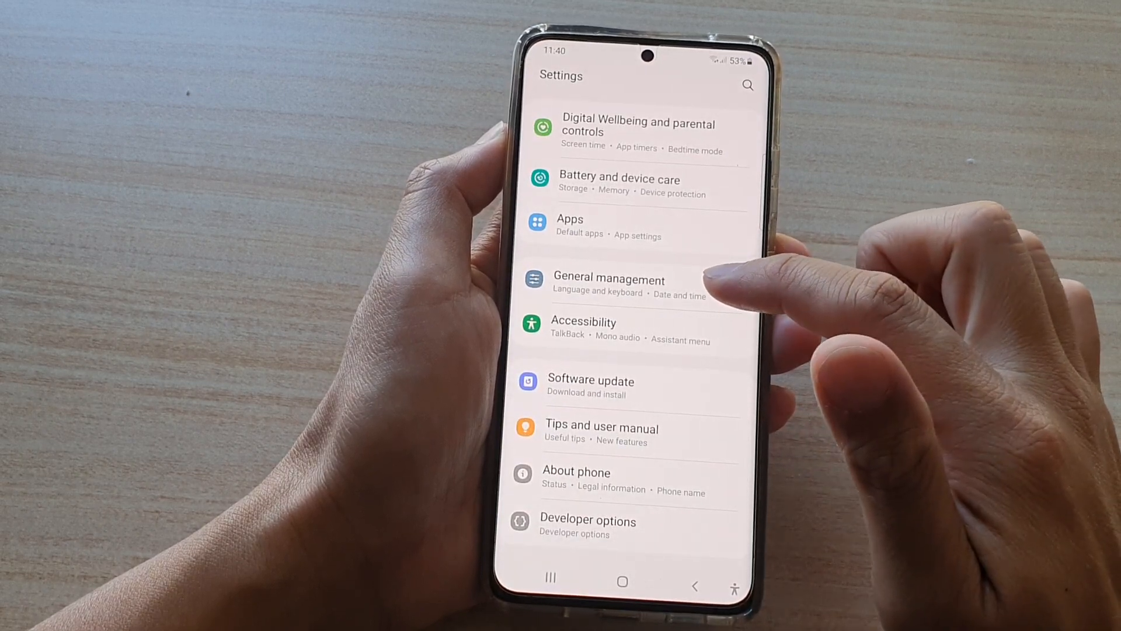
pyautogui.click(608, 279)
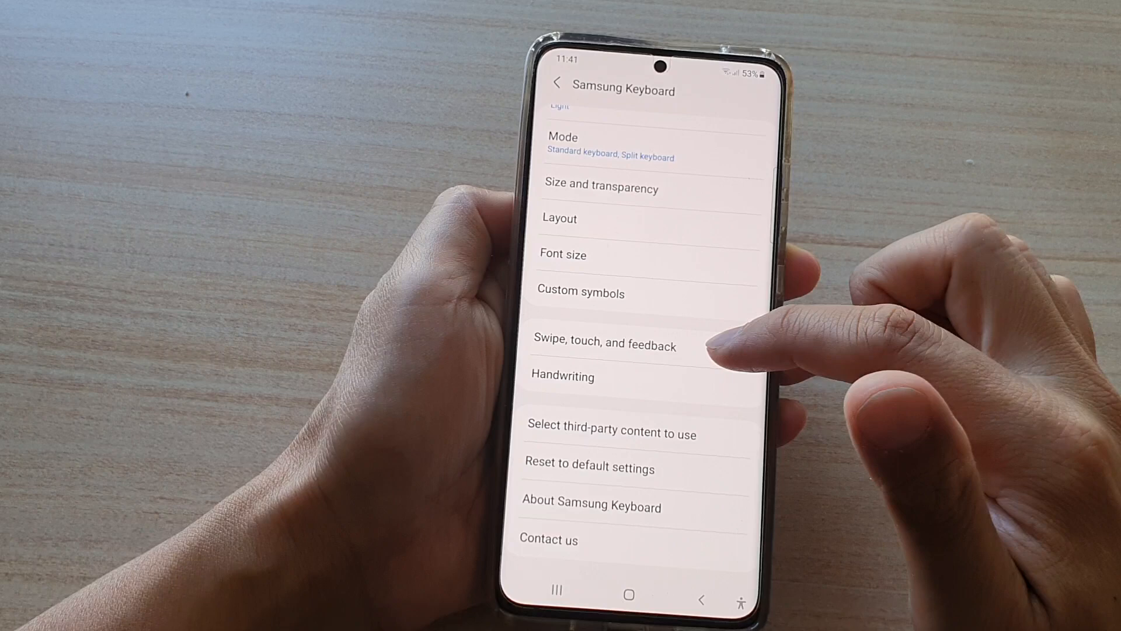
# - Switch Character preview on under Swipe, touch, and feedback > Touch feedback
pyautogui.click(607, 344)
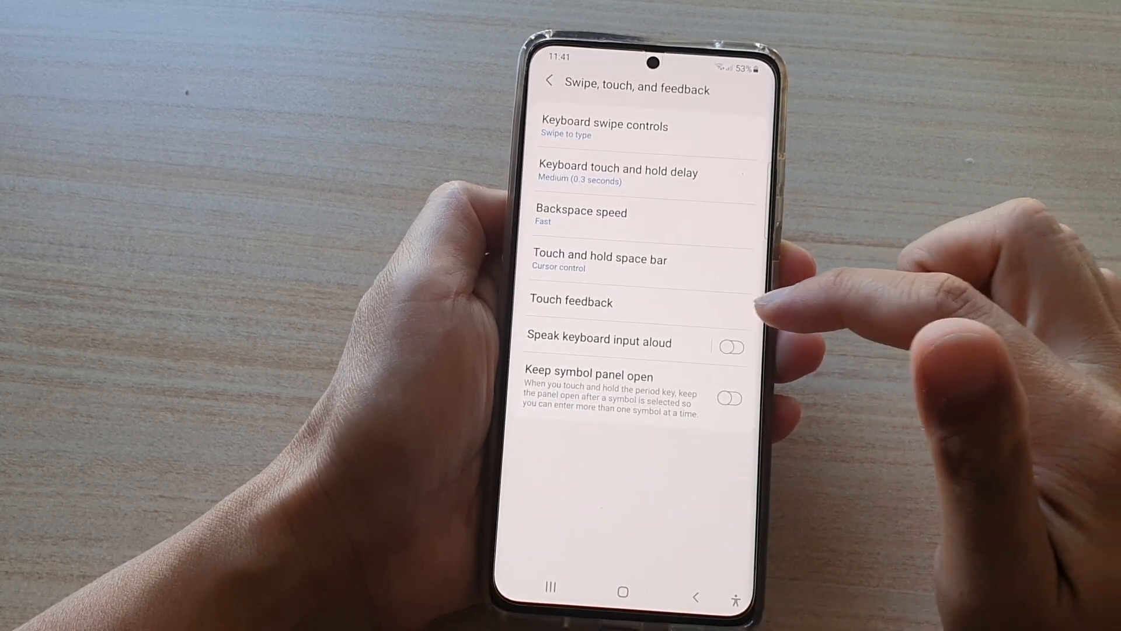
pyautogui.click(571, 301)
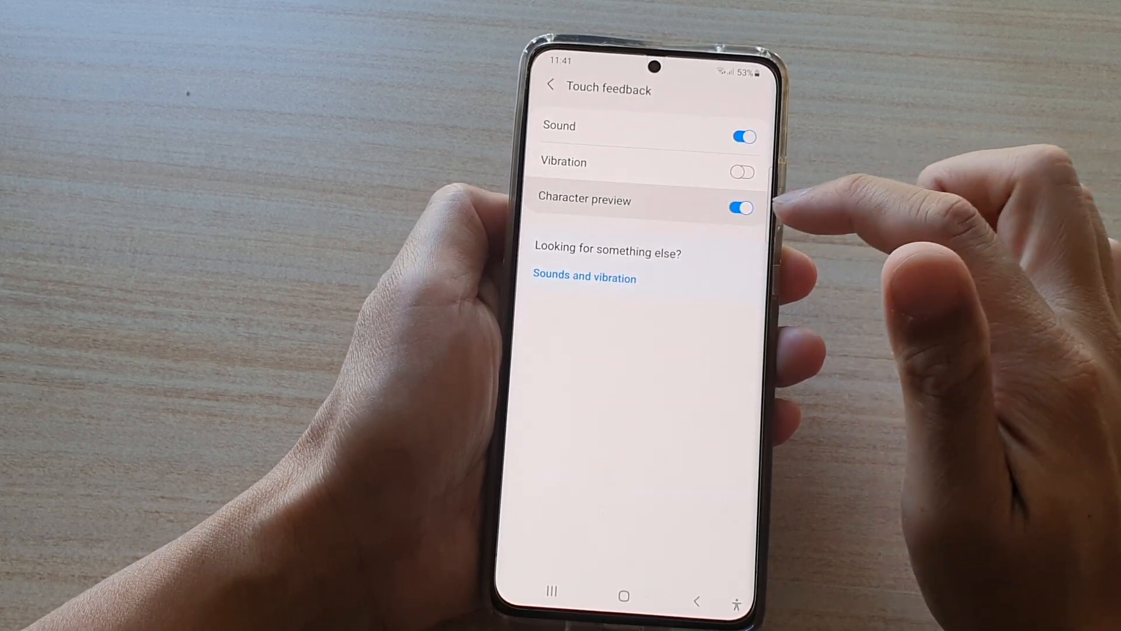
pyautogui.click(740, 208)
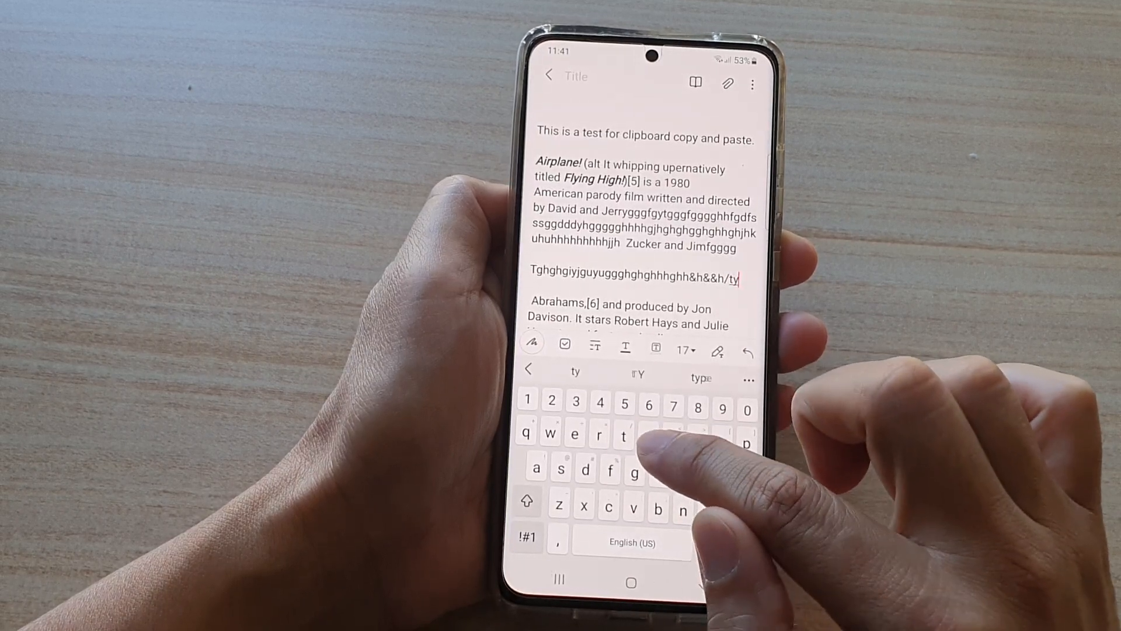
# - Type test letters 'yyu', 'bhyhth' and, on a new line, 'Th' into the note
pyautogui.write('yyuuuu')
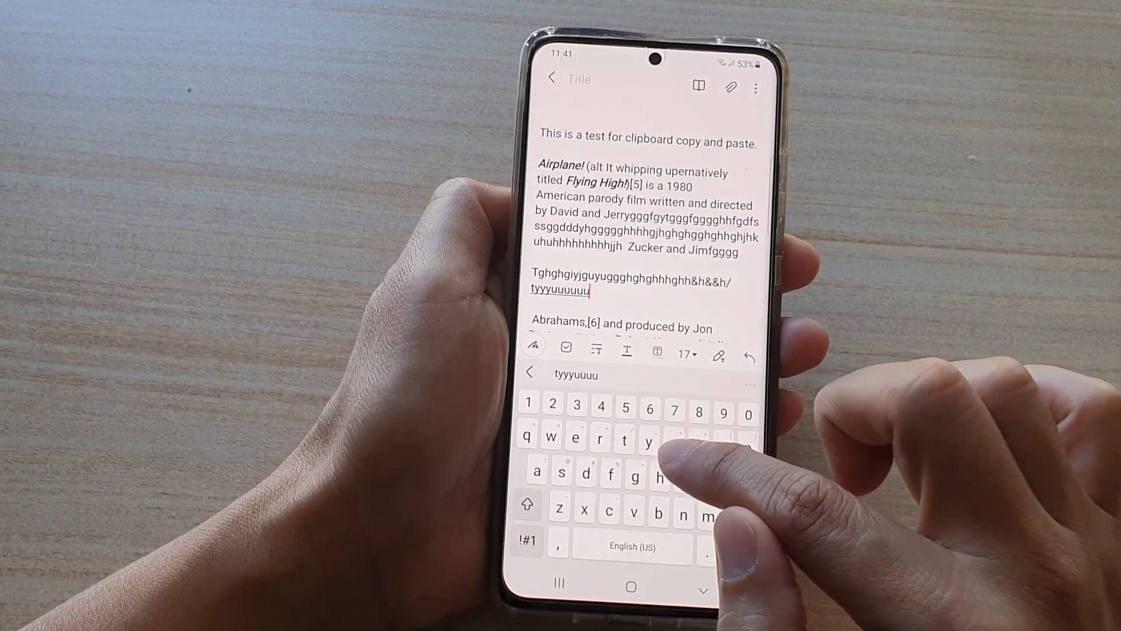
pyautogui.click(658, 512)
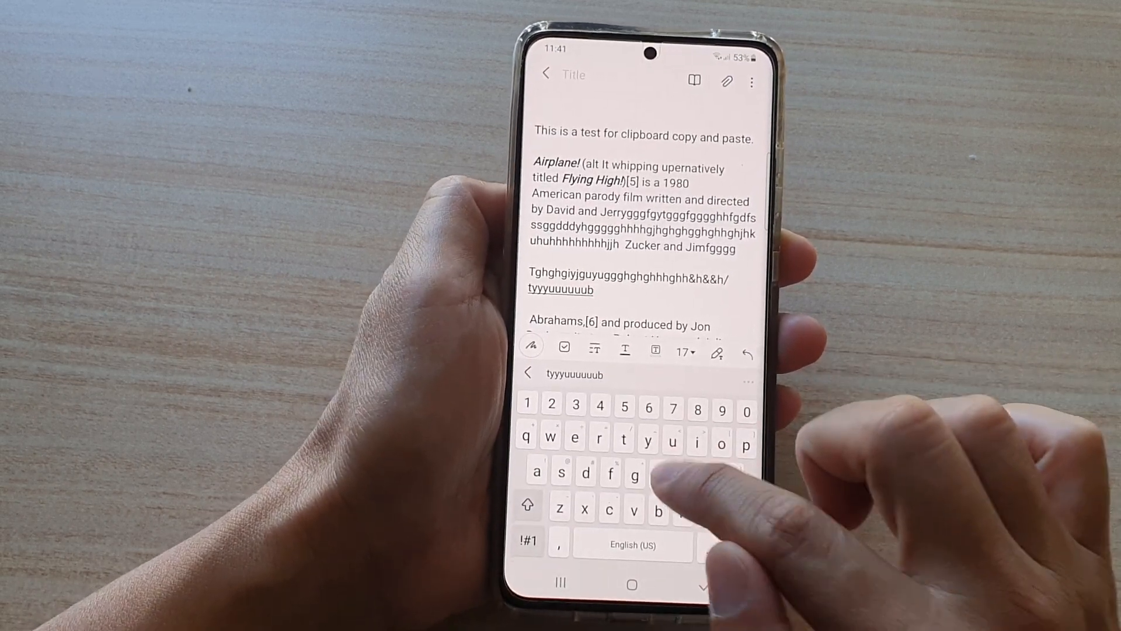
pyautogui.write('bhyhth')
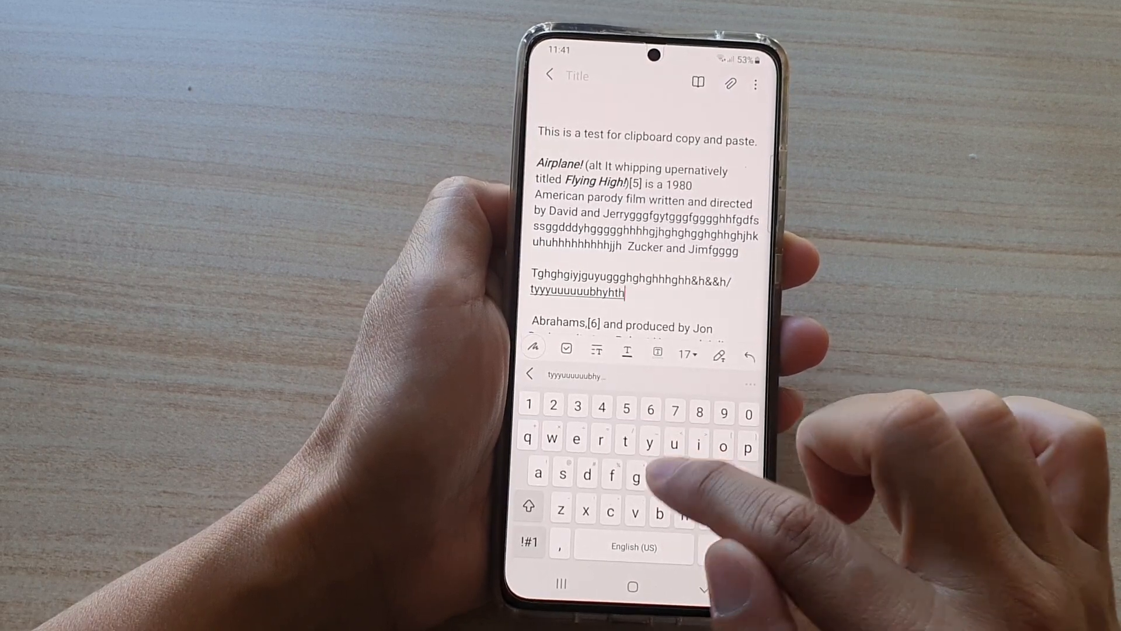
pyautogui.press('enter')
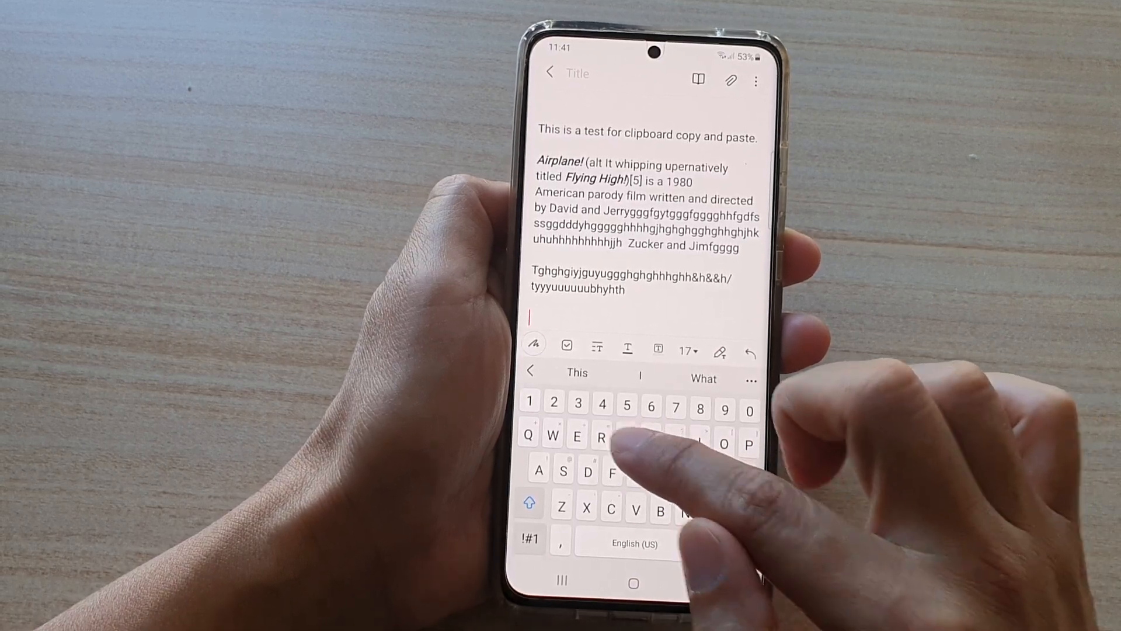
pyautogui.write('Th')
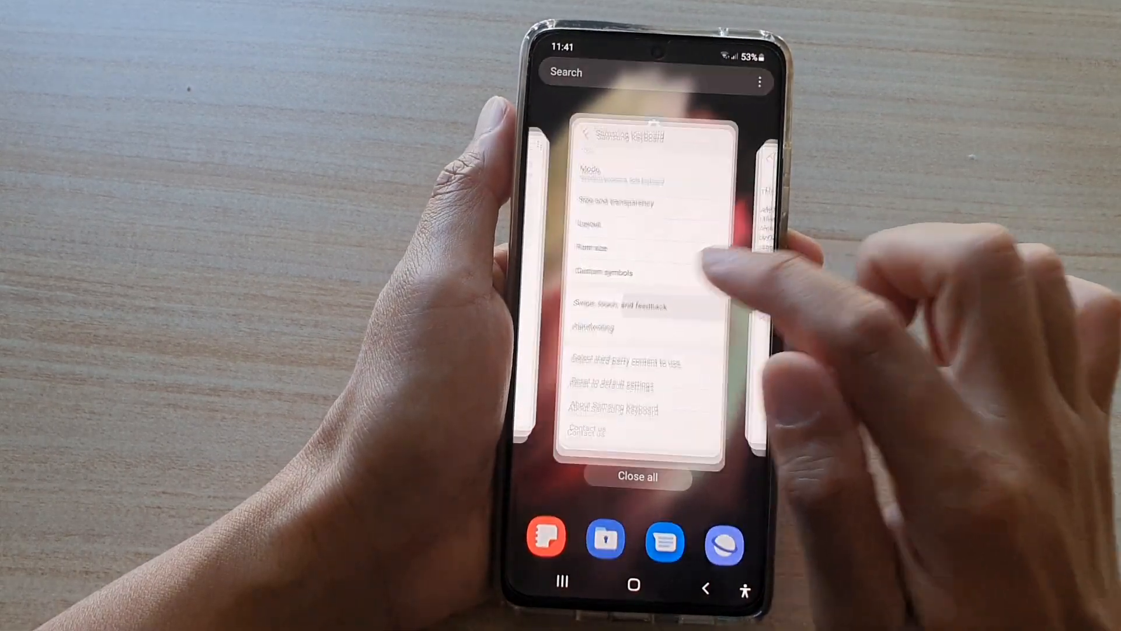
# - Return to the keyboard settings and reopen Touch feedback to turn Character preview off
pyautogui.click(622, 306)
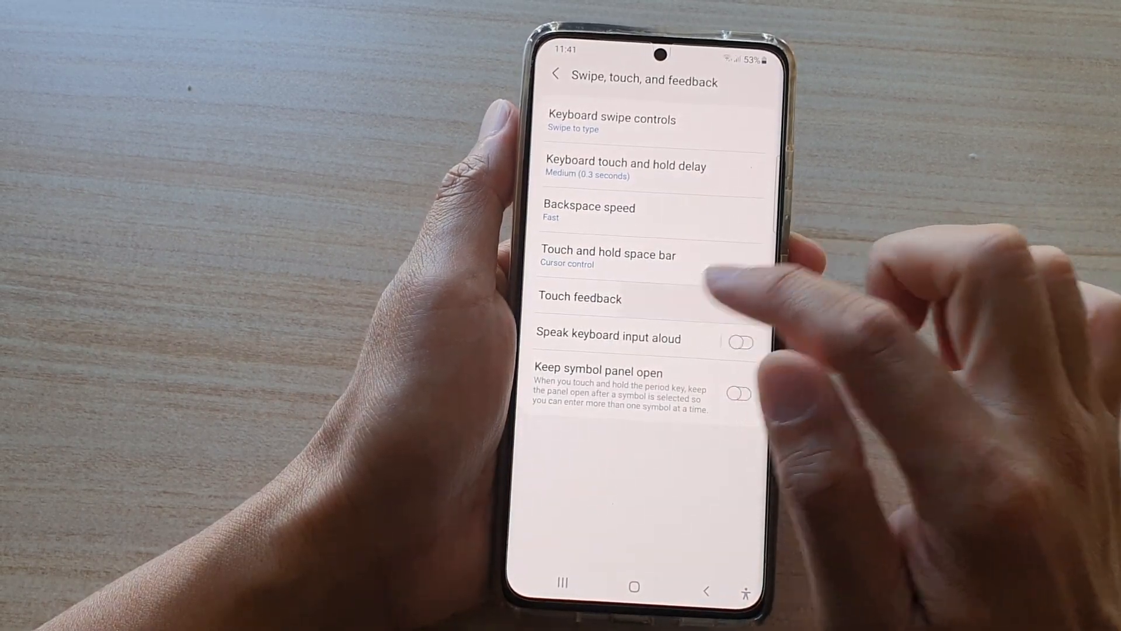
pyautogui.click(580, 297)
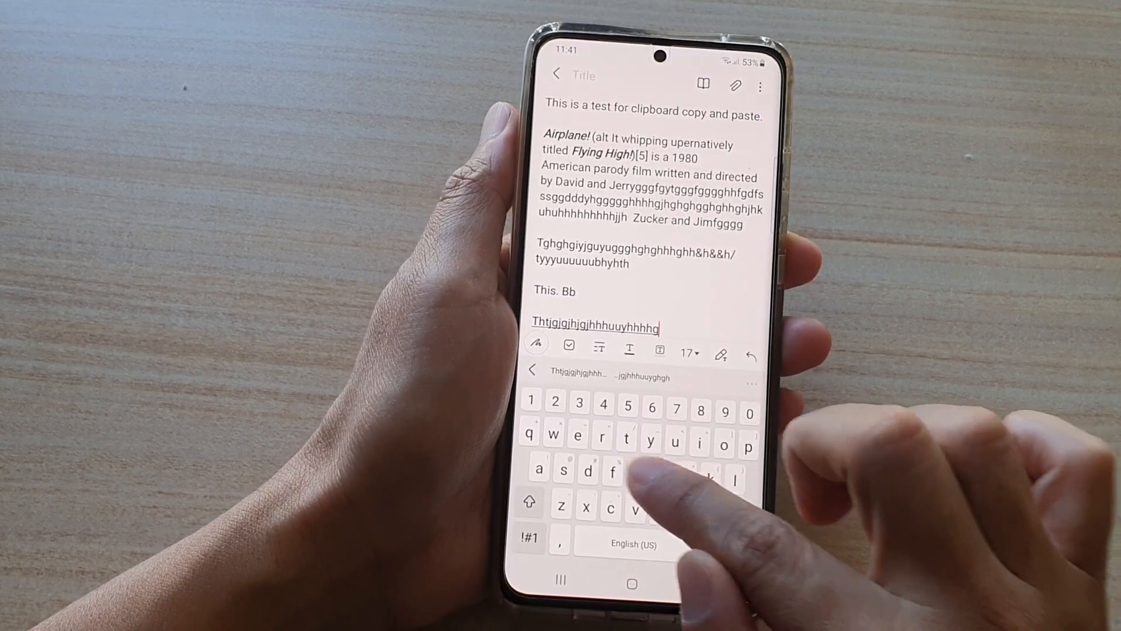
# - Type 'ggjghhuj', 'jgj.' and 'Gud' into the note, then go to the home screen
pyautogui.write('ggjghhuj')
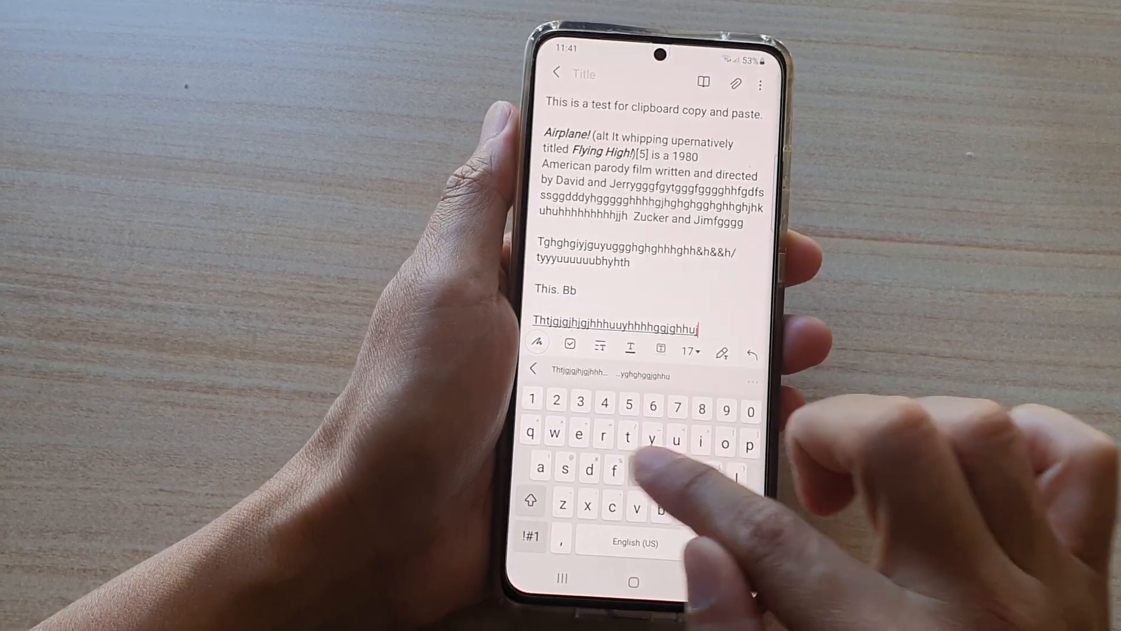
pyautogui.write('jgj.')
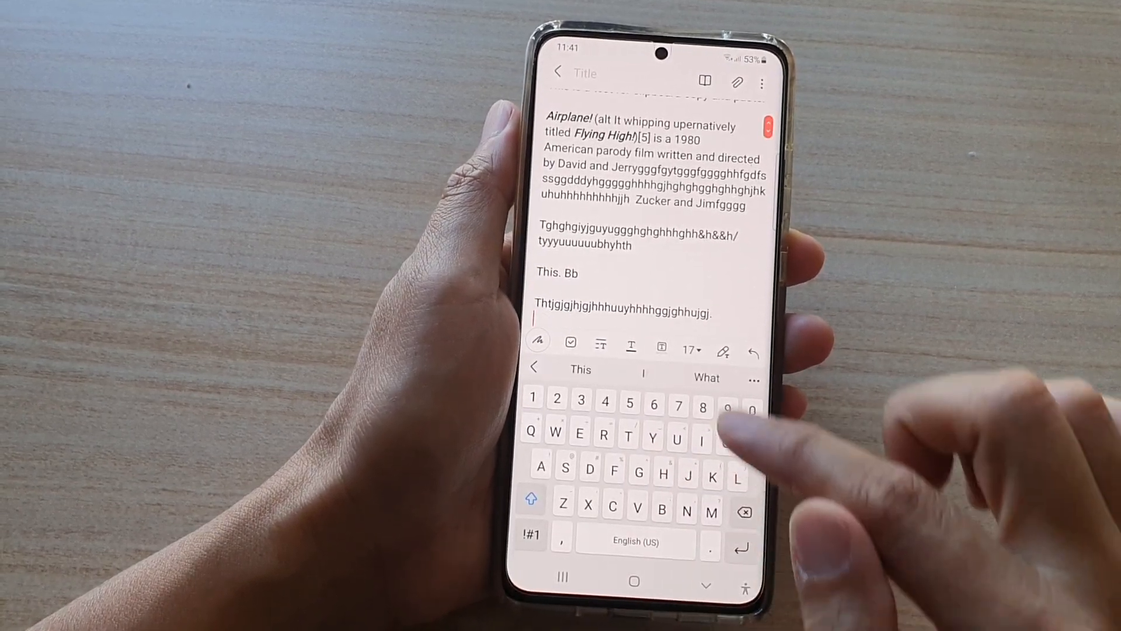
pyautogui.write('Gud')
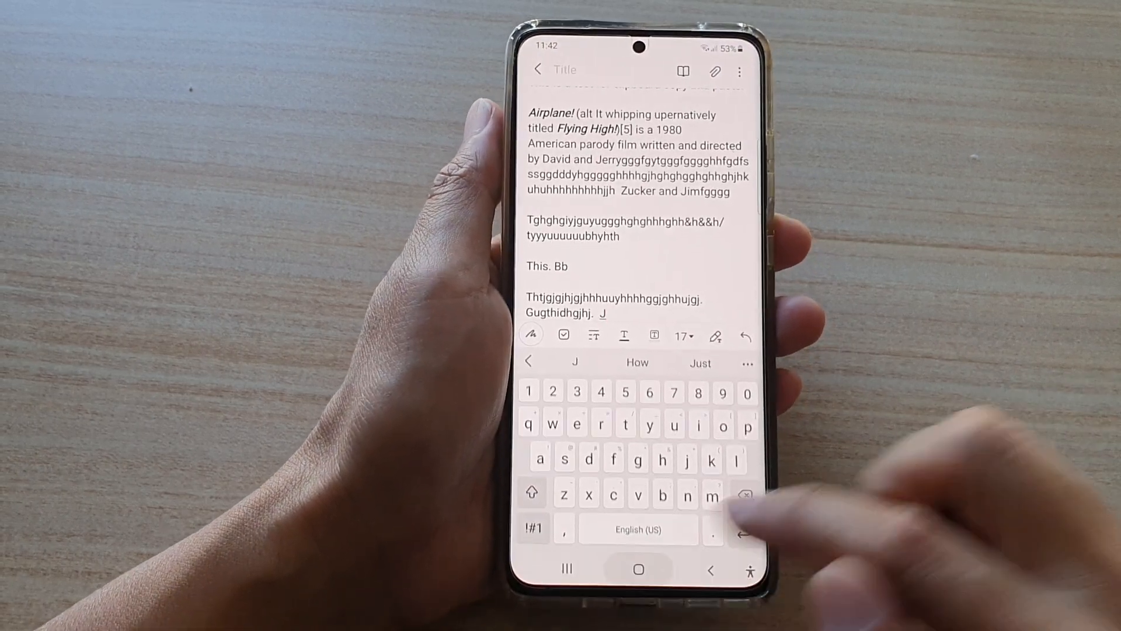
pyautogui.click(637, 570)
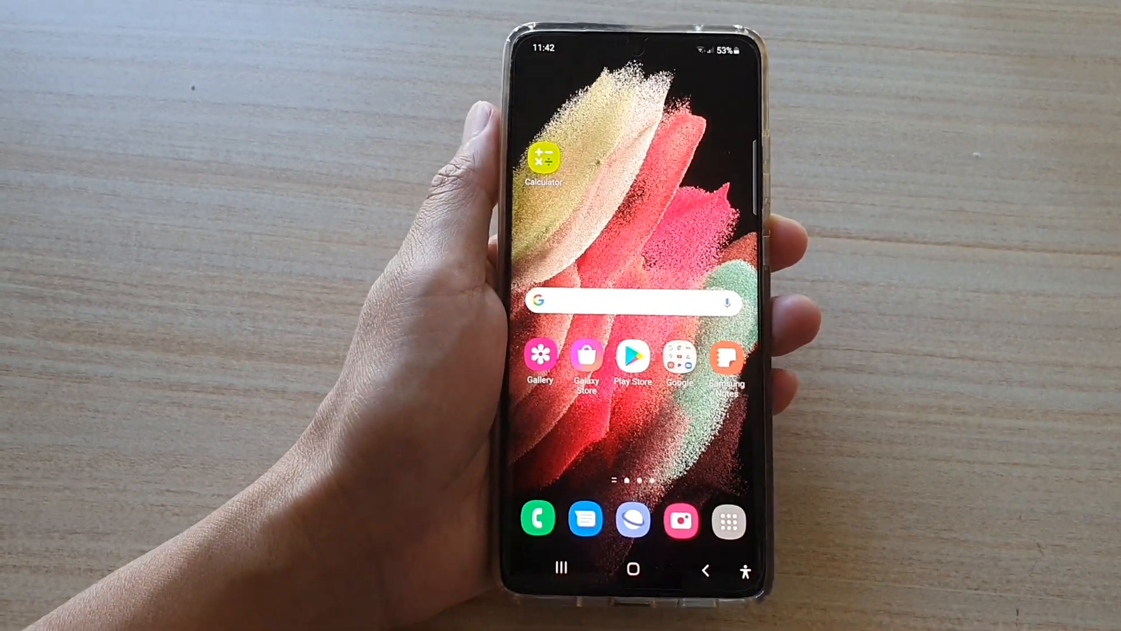